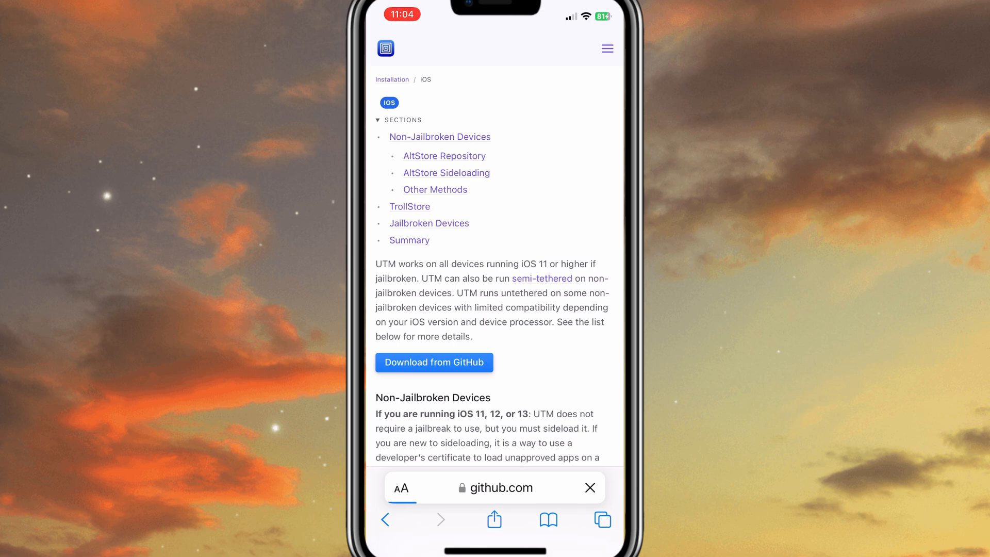
# Download UTM.ipa from the GitHub release Assets and confirm it appears in Safari's Downloads
pyautogui.scroll(-3)
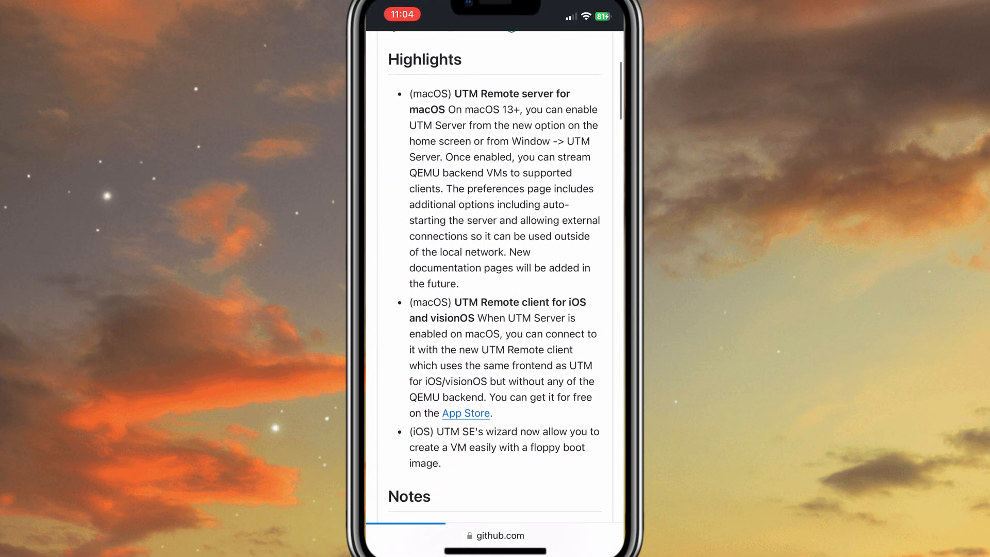
pyautogui.scroll(-3)
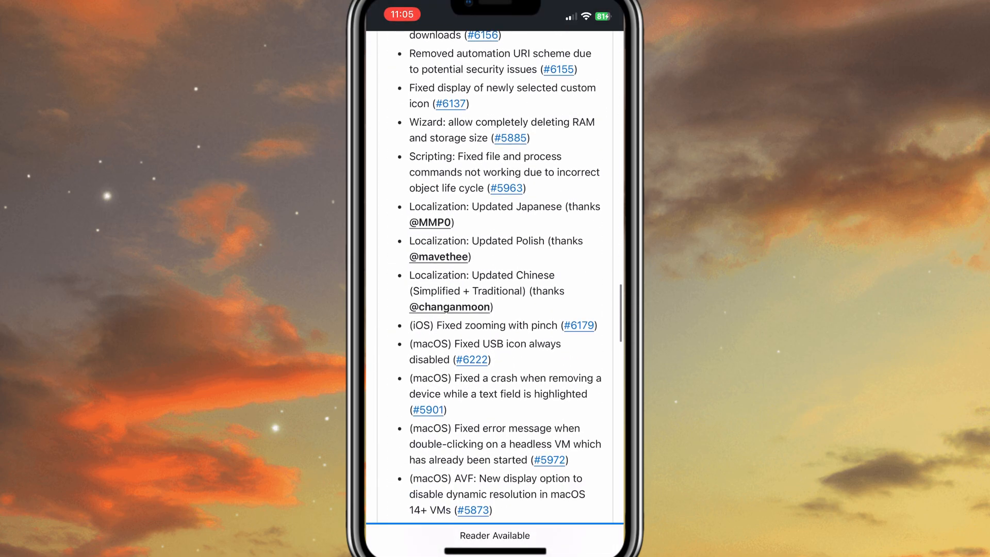
pyautogui.scroll(-3)
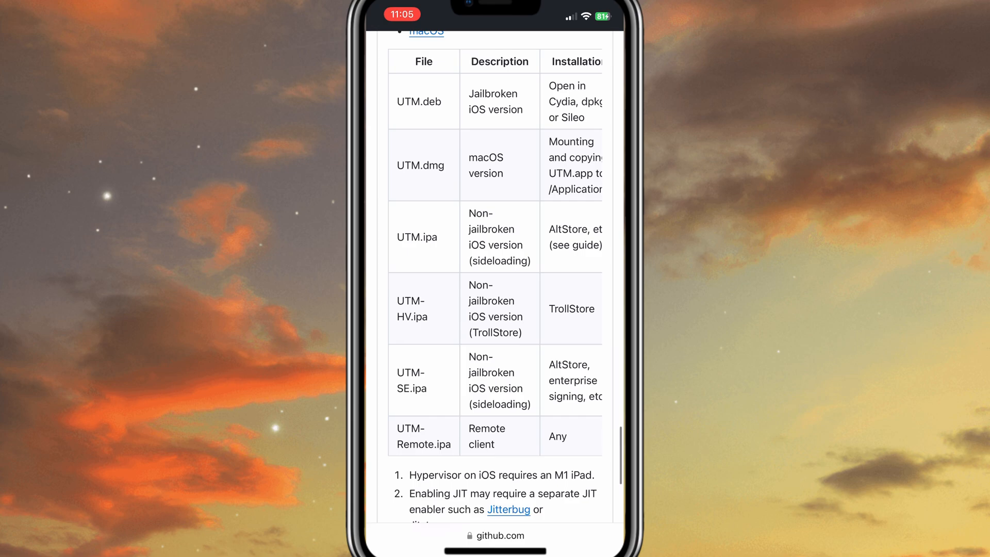
pyautogui.scroll(-3)
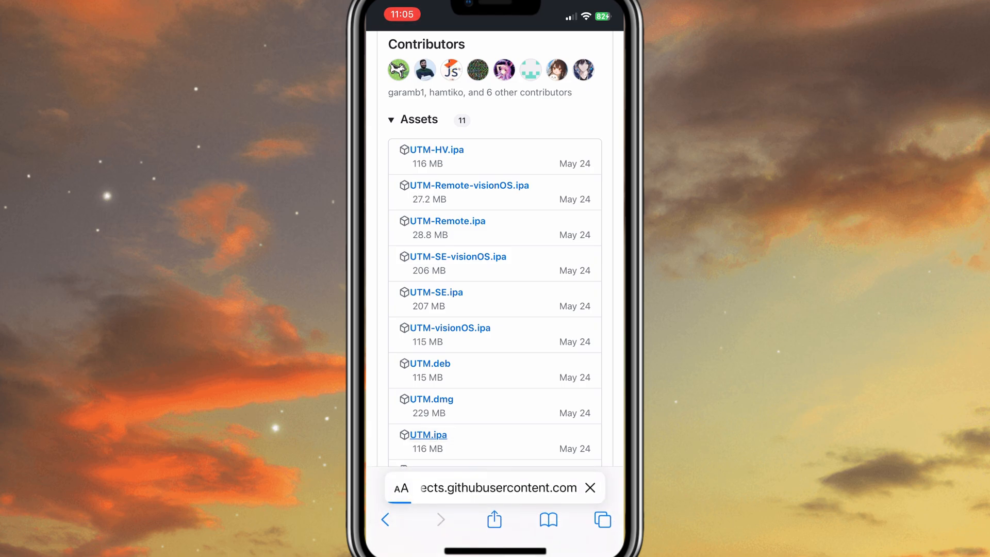
pyautogui.click(428, 434)
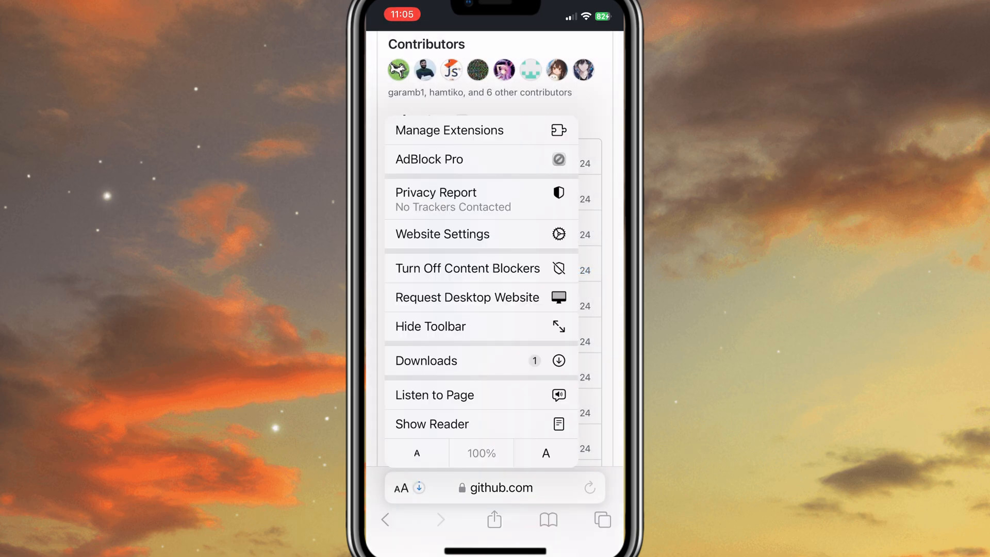
pyautogui.click(426, 360)
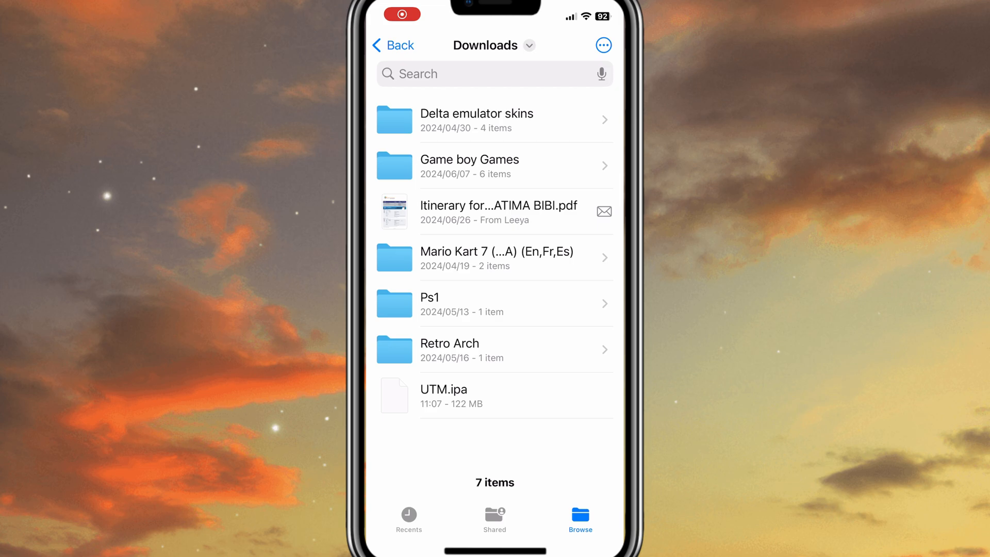
pyautogui.press('home')
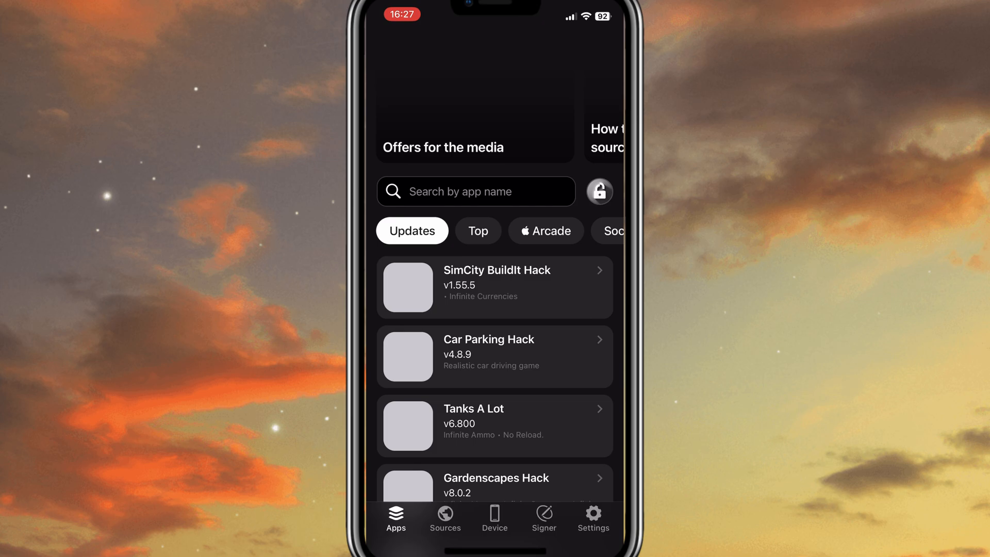
# Sign and install UTM.ipa via FlekStore's Signer, then launch UTM and dismiss the Developer Mode alert
pyautogui.click(494, 520)
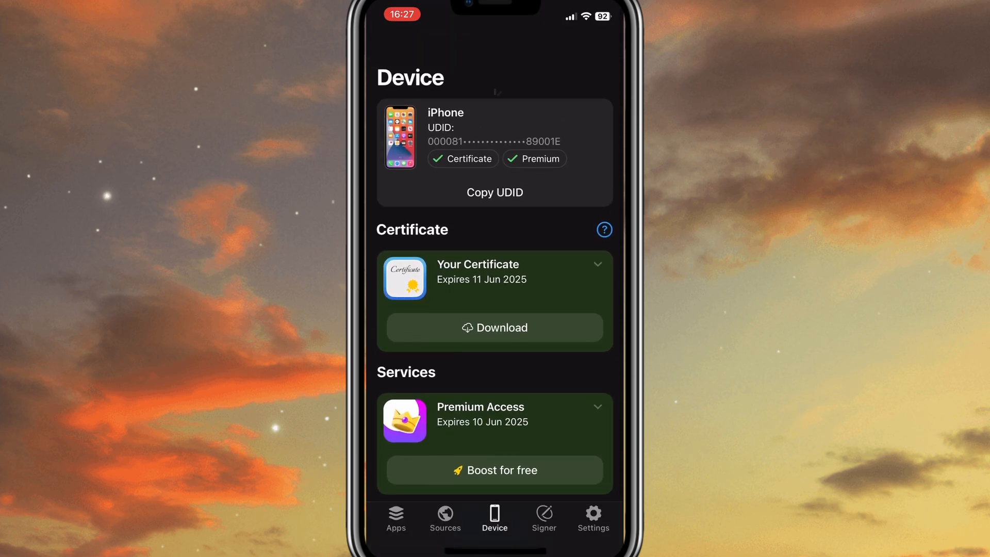
pyautogui.scroll(-3)
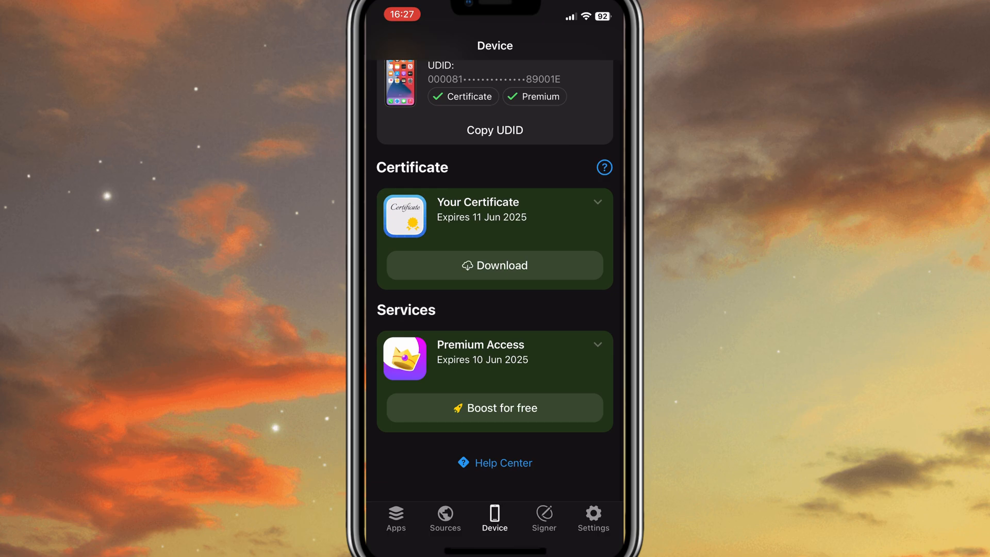
pyautogui.click(543, 518)
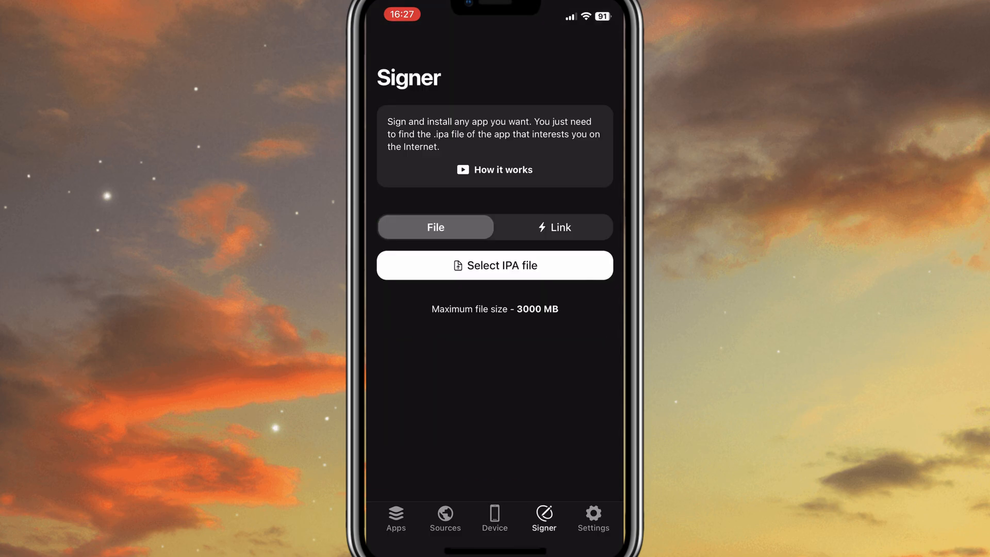
pyautogui.click(494, 265)
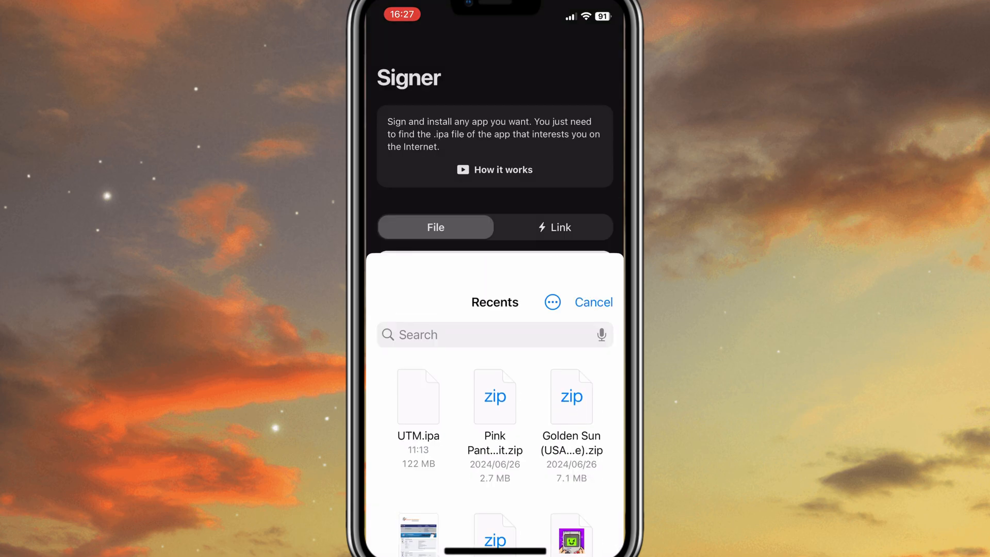
pyautogui.click(418, 396)
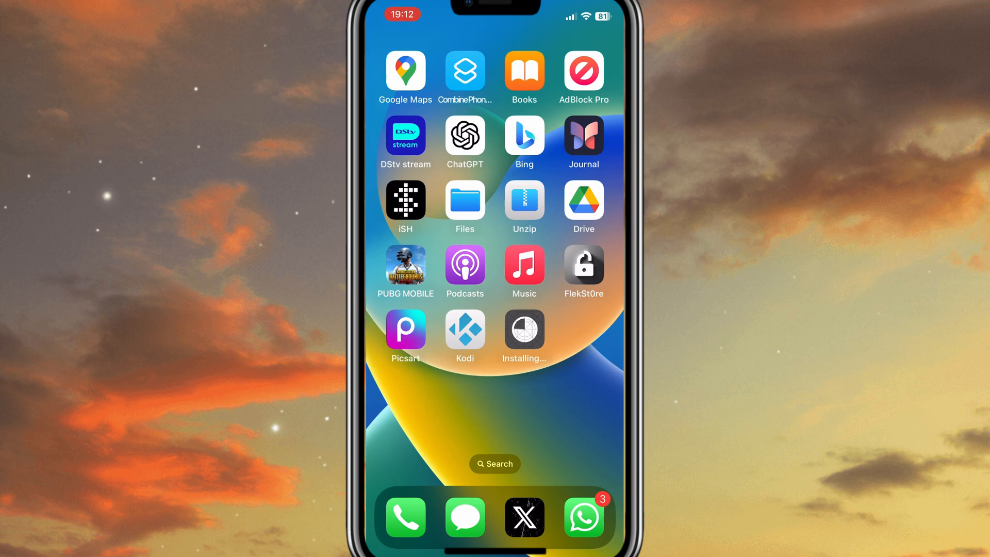
pyautogui.click(524, 329)
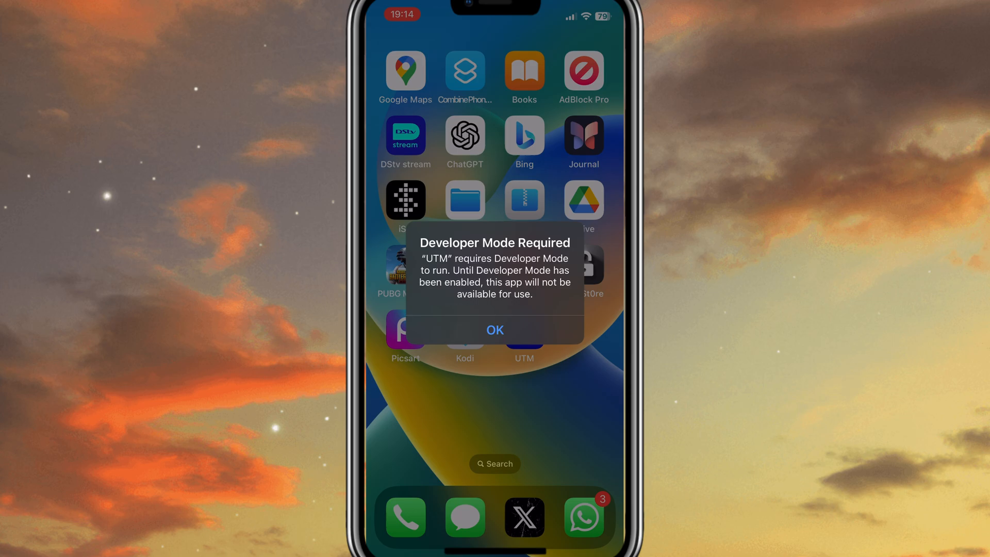
pyautogui.click(494, 330)
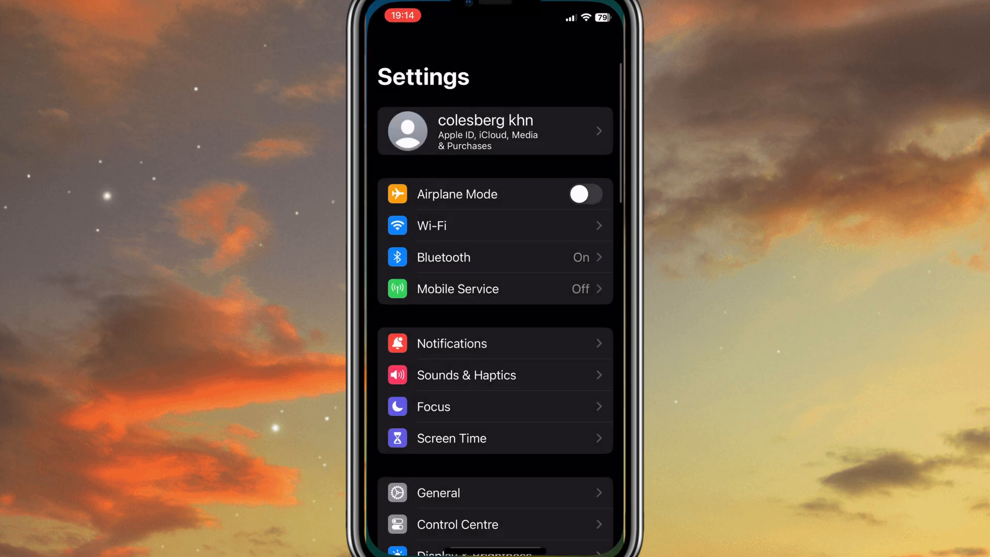
# Toggle on Developer Mode under Privacy & Security and restart the iPhone
pyautogui.scroll(-3)
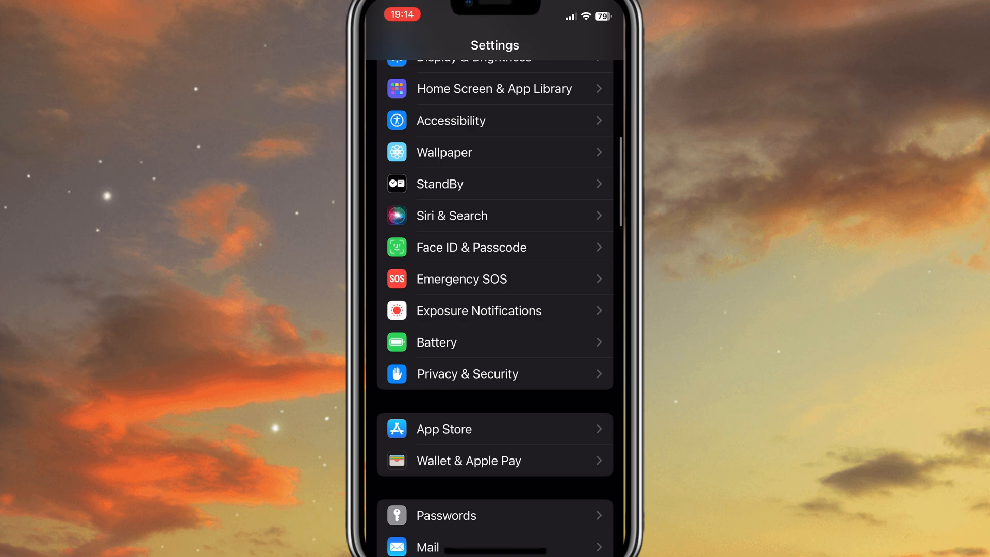
pyautogui.click(468, 373)
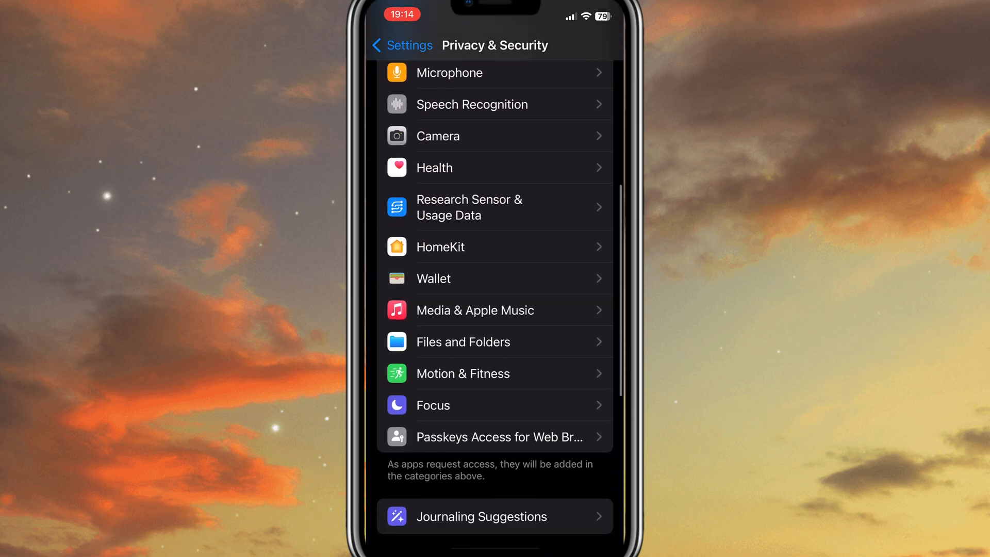
pyautogui.scroll(-3)
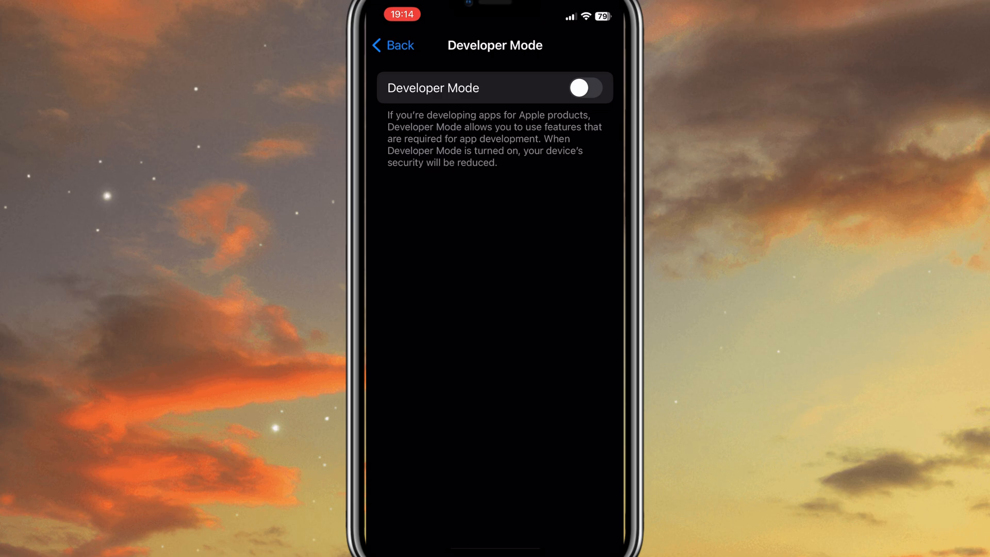
pyautogui.click(581, 87)
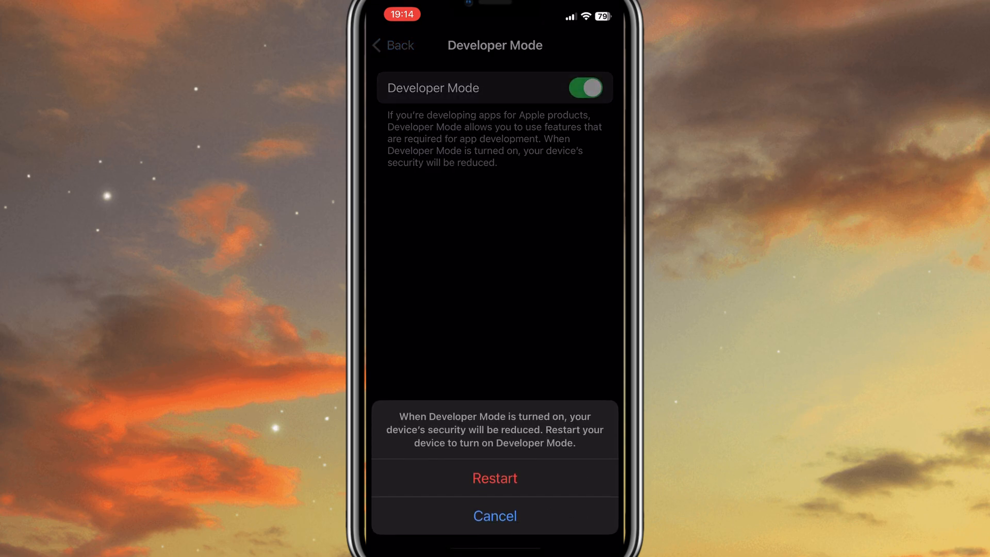
pyautogui.click(494, 478)
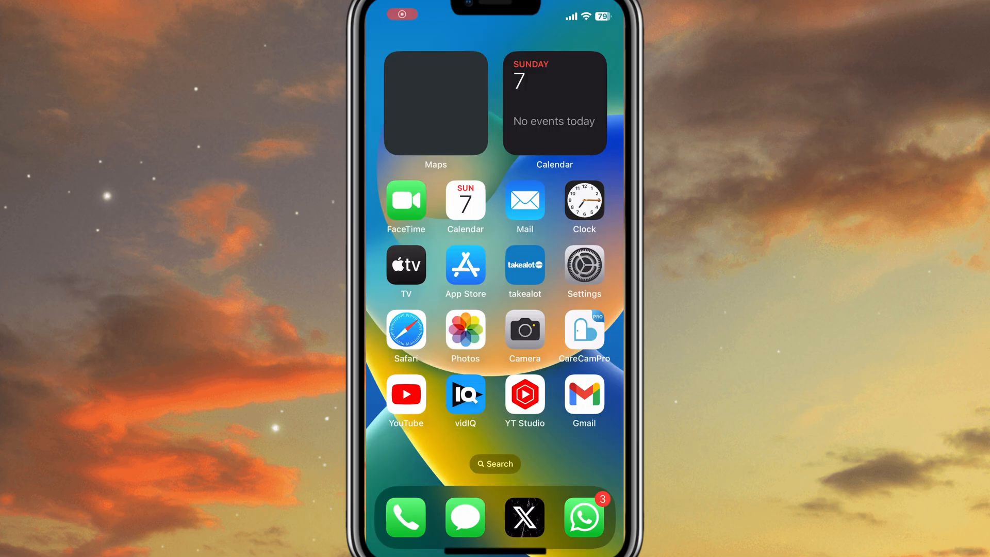
# Check Privacy & Security in Settings, then swipe to the home page showing UTM
pyautogui.click(582, 271)
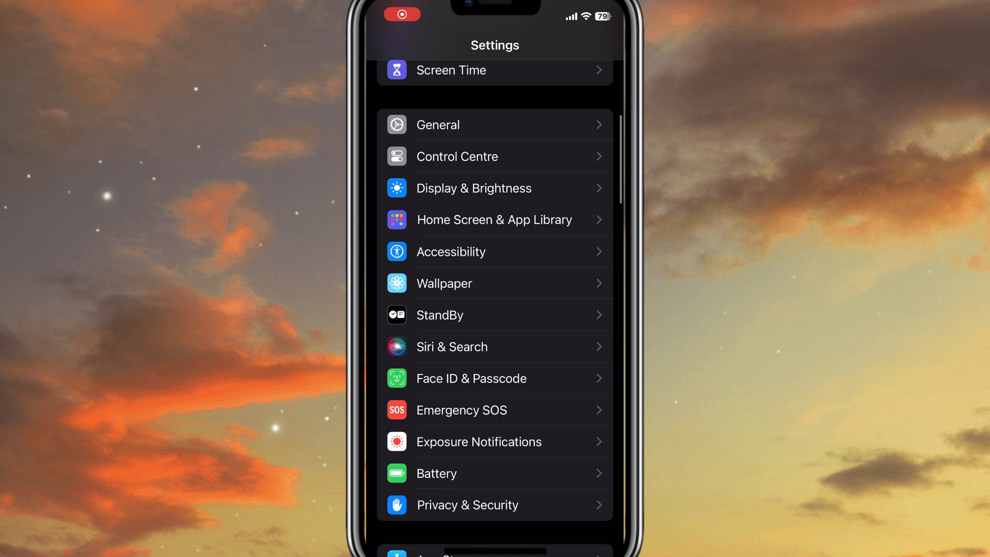
pyautogui.scroll(-3)
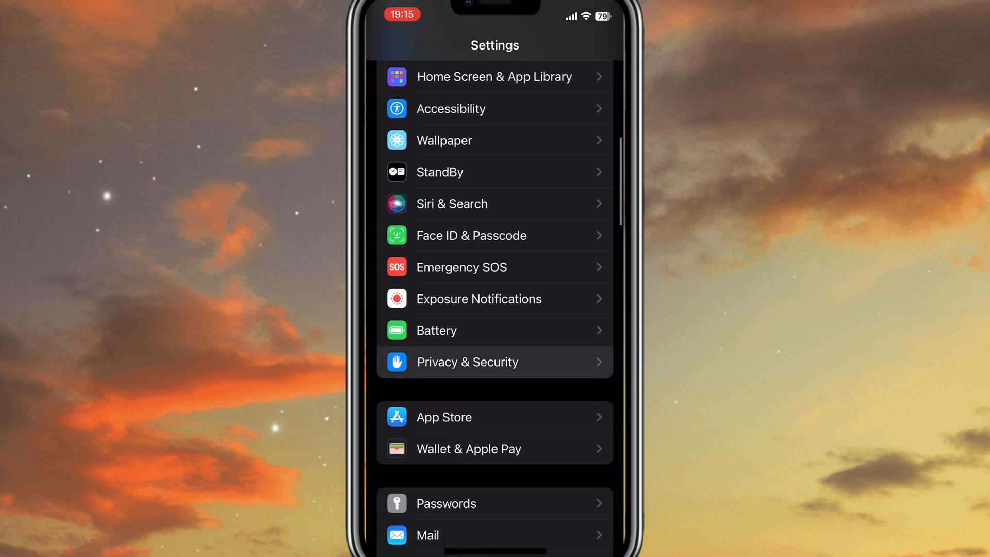
pyautogui.click(495, 362)
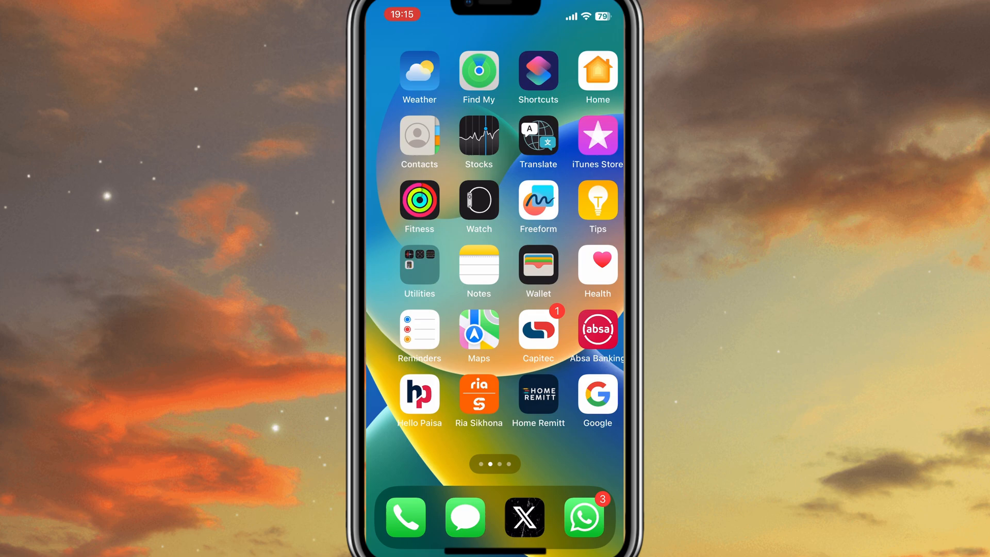
pyautogui.hscroll(-3)
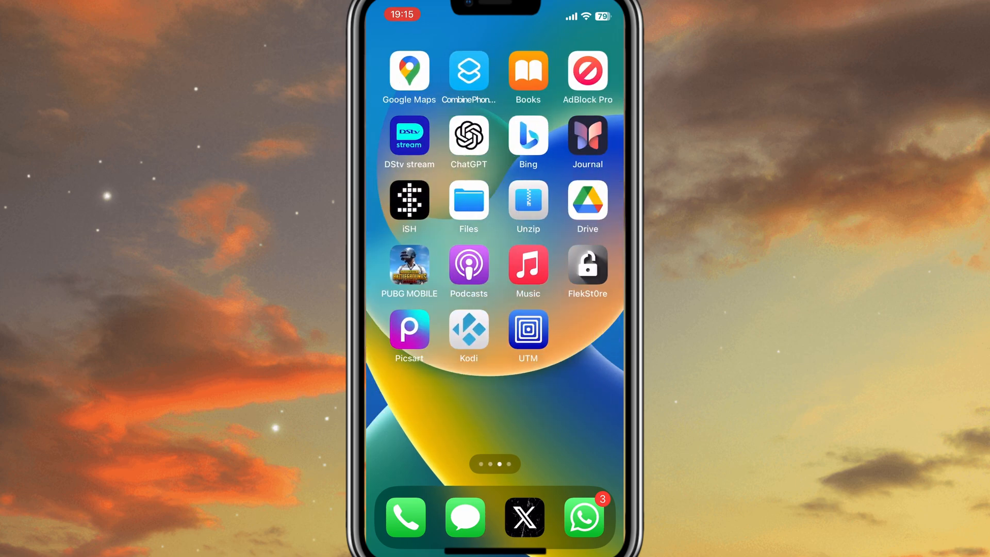
# Launch UTM, view its Settings, and close them to return to the empty library
pyautogui.click(528, 329)
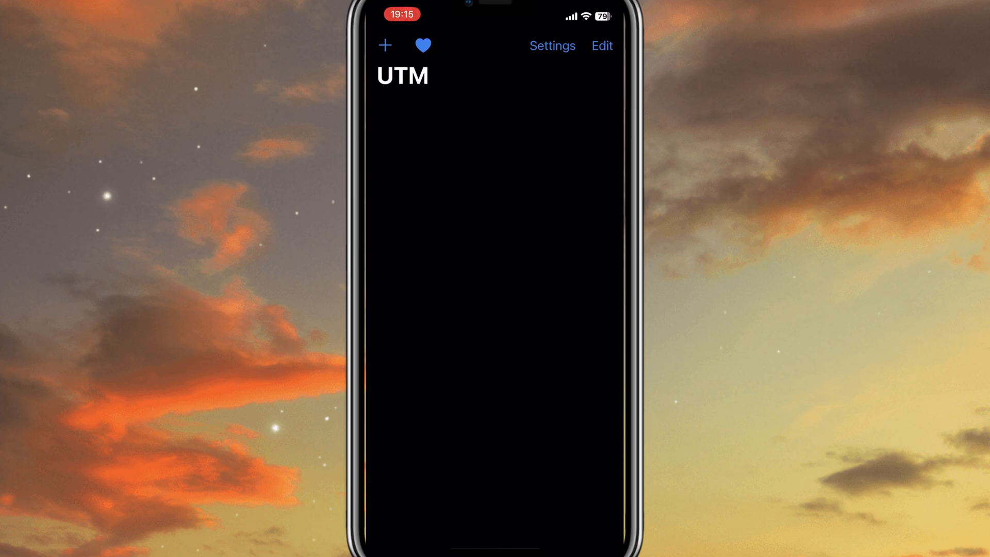
pyautogui.click(552, 46)
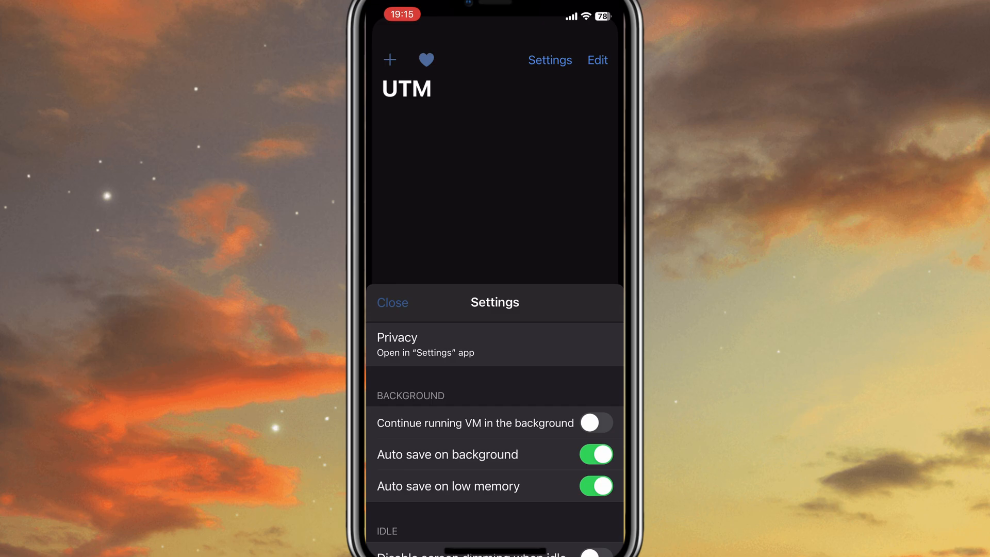
pyautogui.click(392, 303)
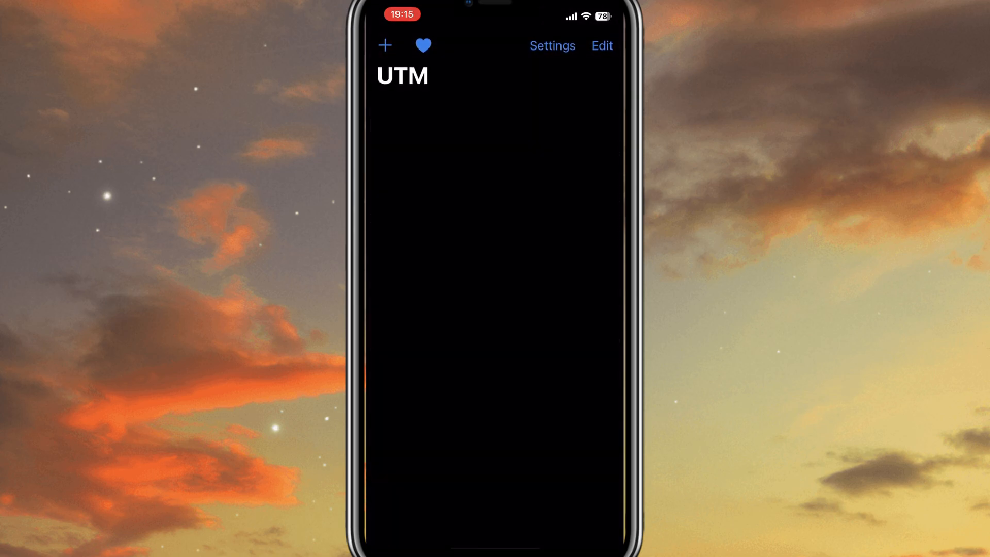